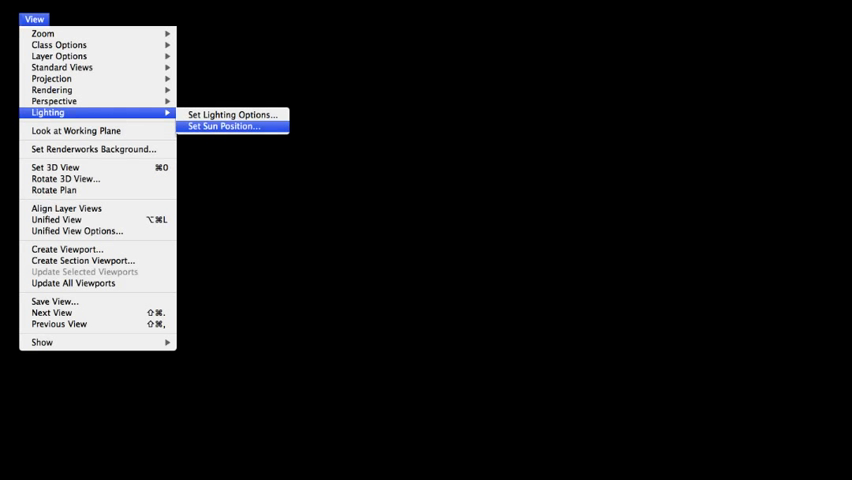
Bring up Set Sun Position, then the Create Solar Animation command from the Model menu.
left_click(228, 126)
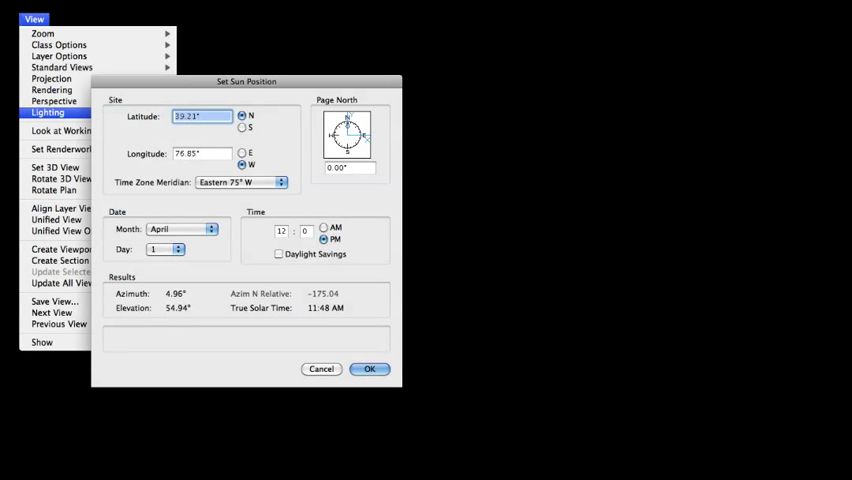
left_click(512, 16)
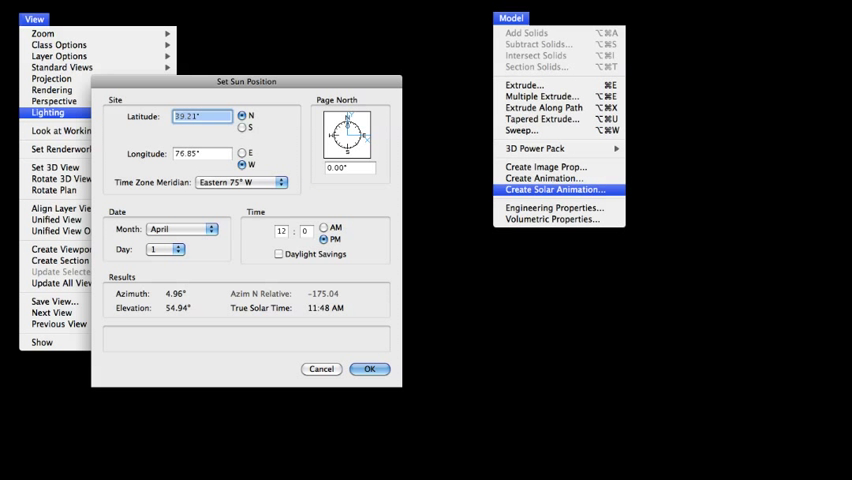
left_click(554, 188)
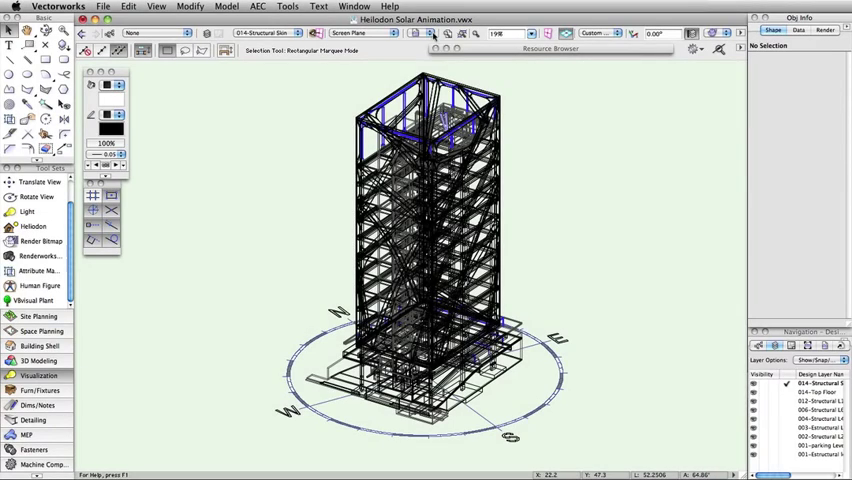
Switch to Top view and place a heliodon beside the compass circle near the N marker.
left_click(430, 32)
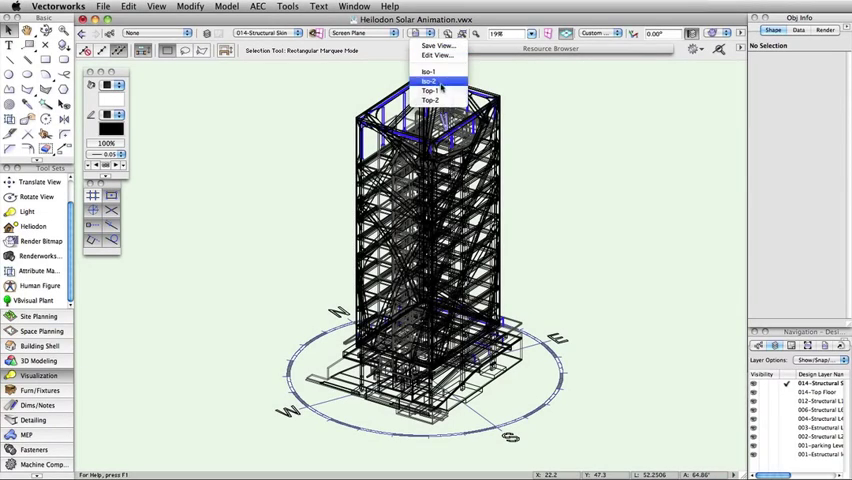
left_click(432, 90)
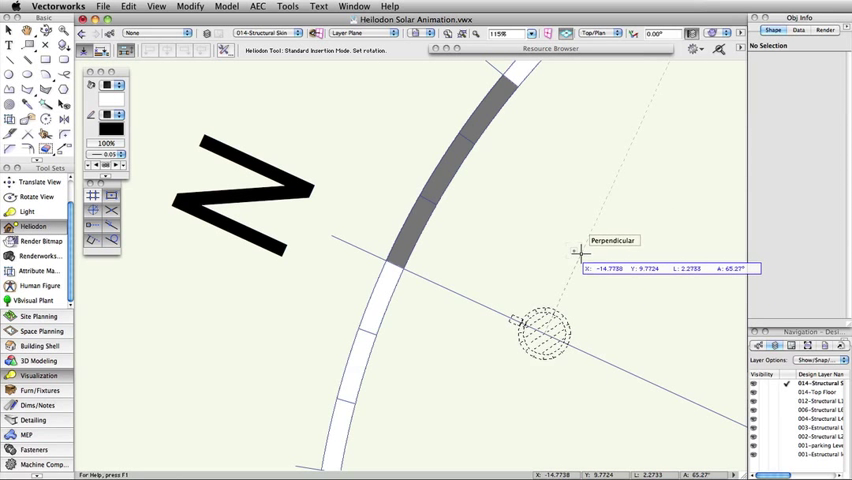
left_click(540, 340)
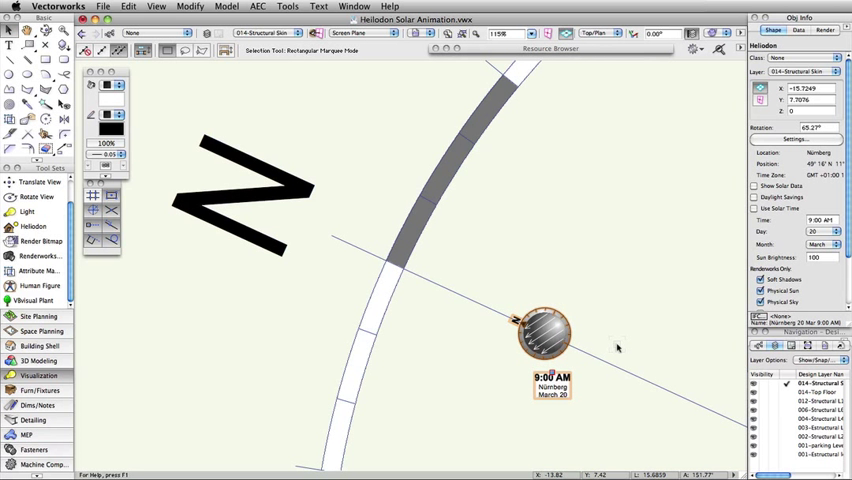
mouse_move(678, 292)
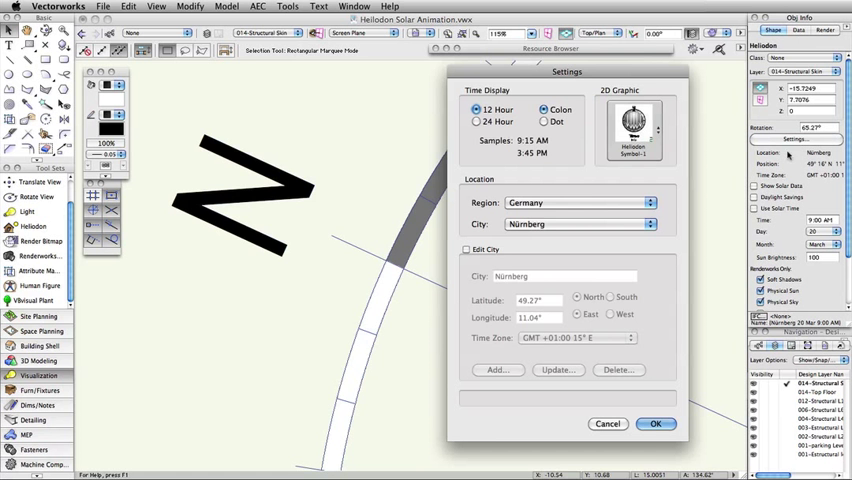
Set the heliodon's city to Nürnberg, Germany and return to a shaded 3D view with shadows.
left_click(572, 202)
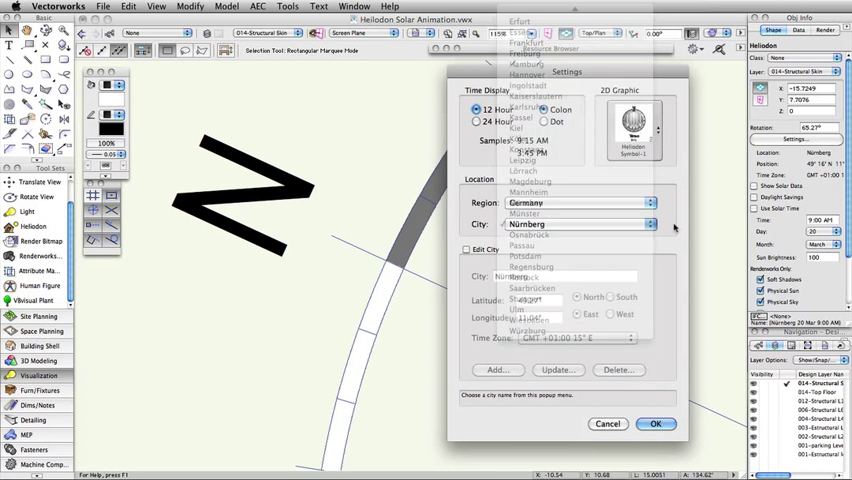
left_click(680, 424)
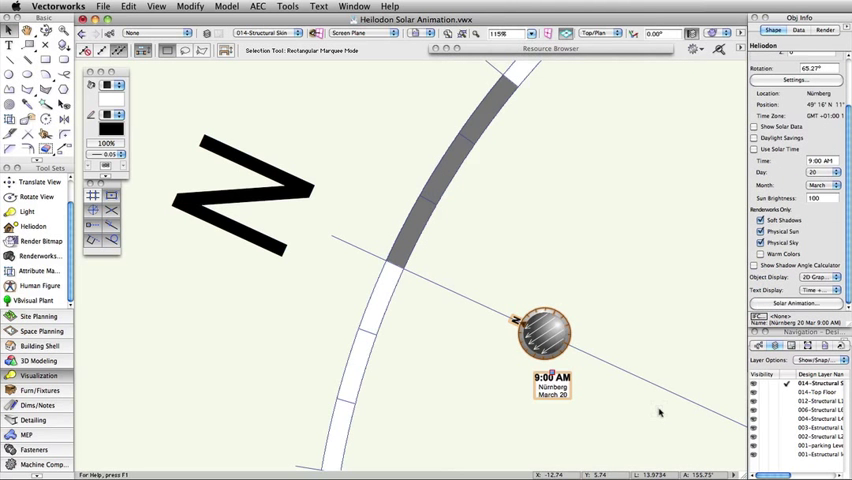
left_click(420, 32)
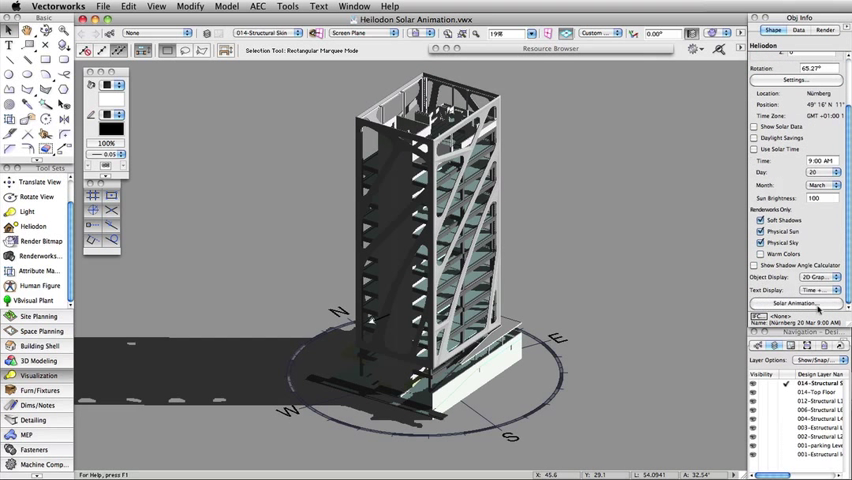
Preview the solar animation on May 1, sweeping the sun from early morning to late afternoon.
left_click(806, 302)
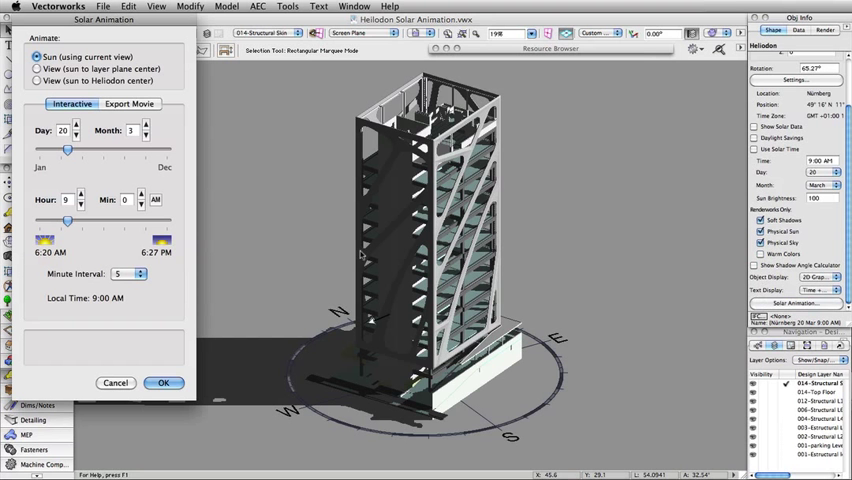
left_click_drag(68, 148, 80, 148)
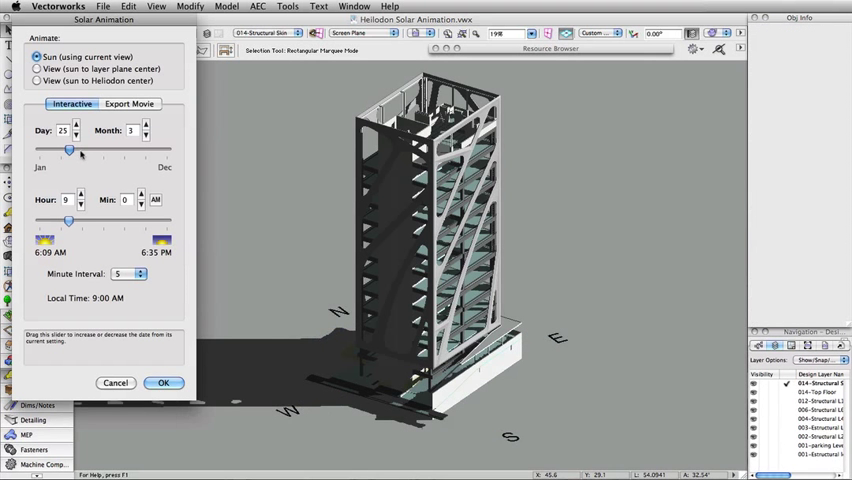
left_click_drag(68, 148, 84, 148)
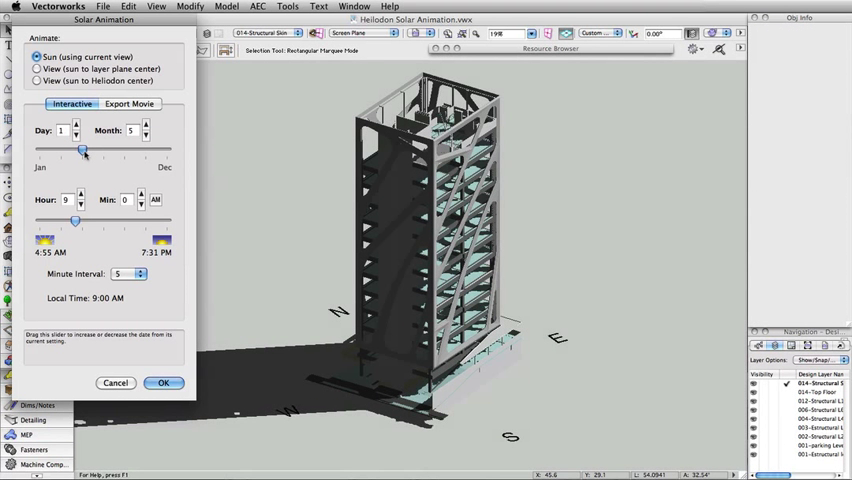
left_click_drag(100, 220, 84, 220)
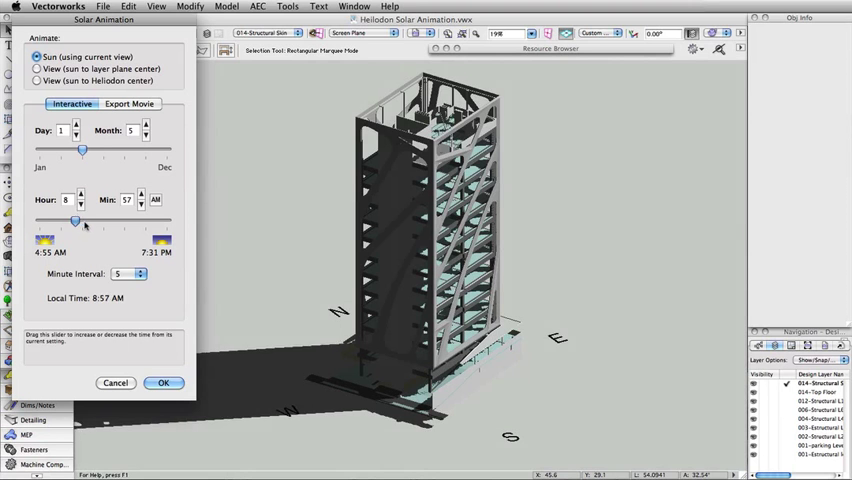
left_click_drag(76, 220, 110, 220)
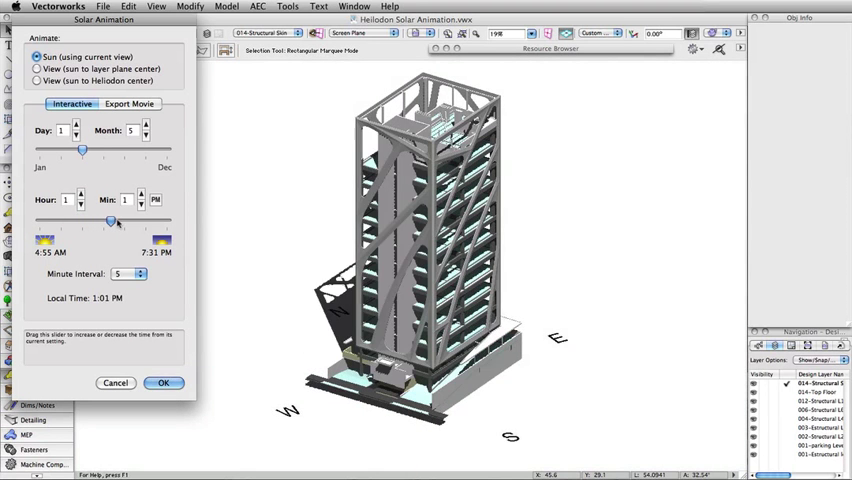
left_click_drag(110, 222, 144, 222)
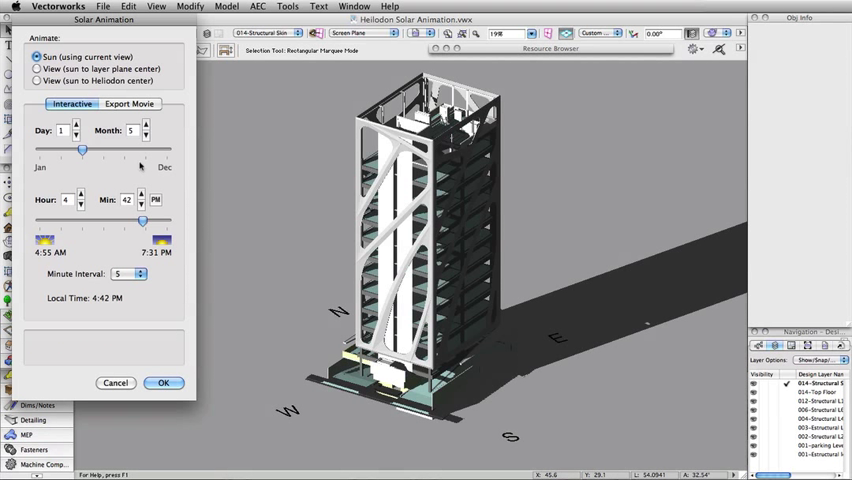
Show the Export Movie settings of the solar animation.
left_click(140, 104)
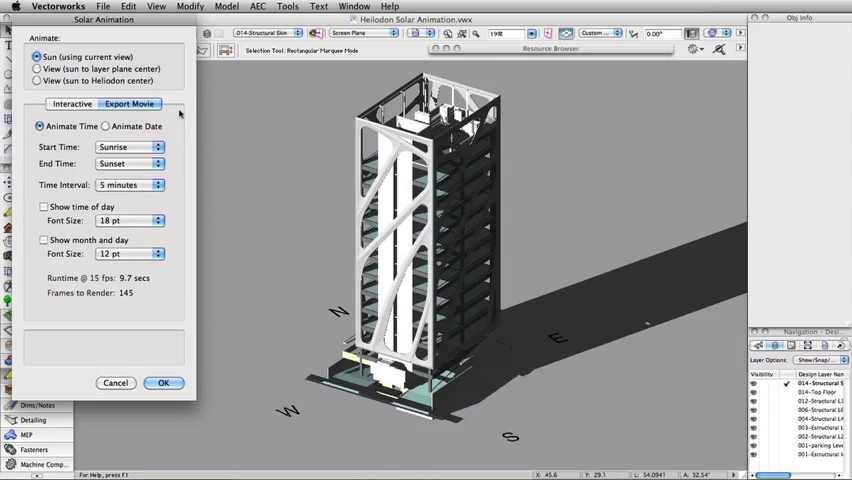
Close the Solar Animation dialog, leaving the building with its late-afternoon shadow.
left_click(166, 384)
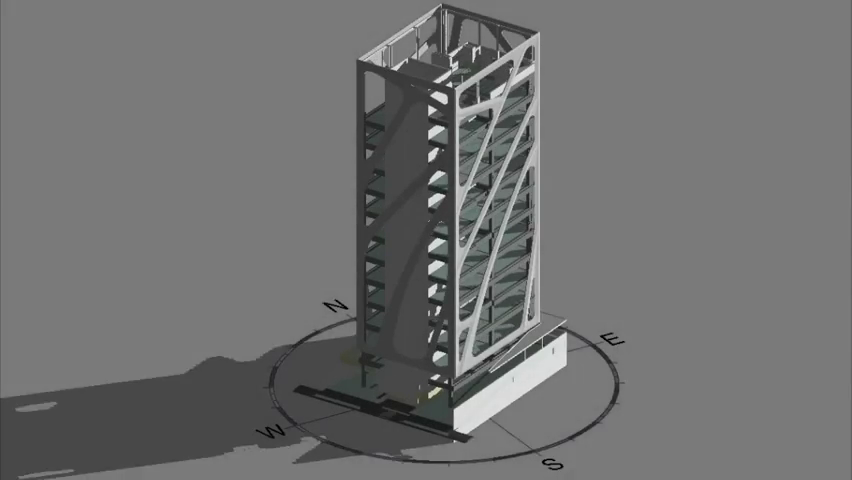